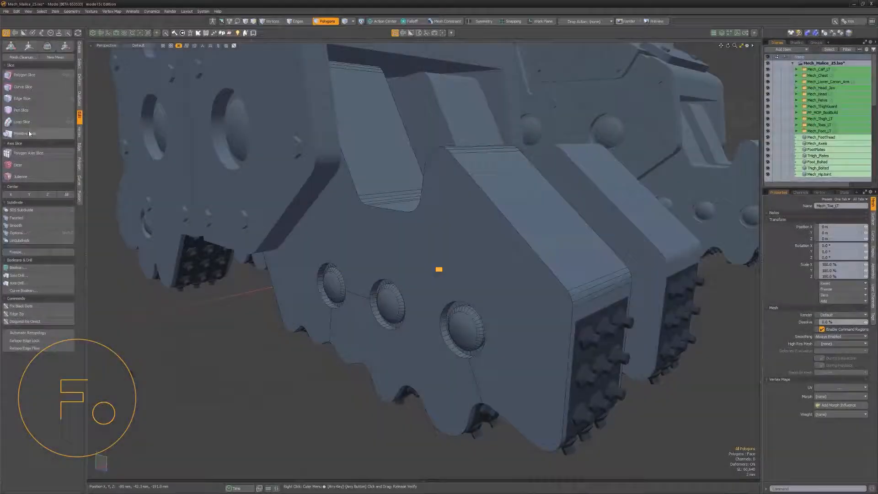
Place a rectangular primitive slice across the mech foot's armor plates
click(24, 133)
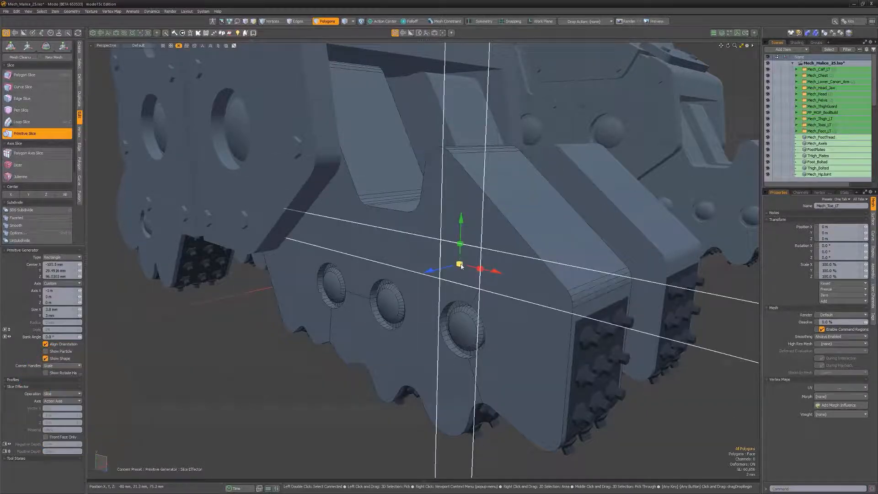
Switch the slice to a 24-sided ellipse and reveal the profile shape presets
click(62, 257)
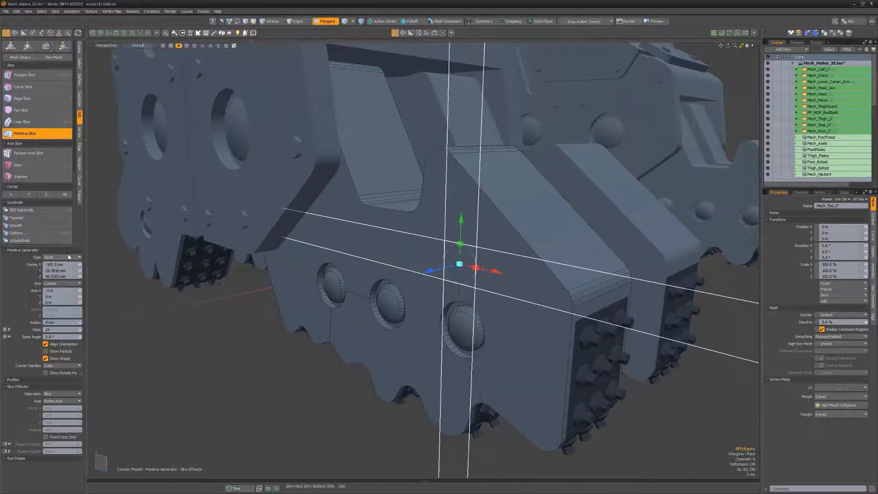
click(61, 257)
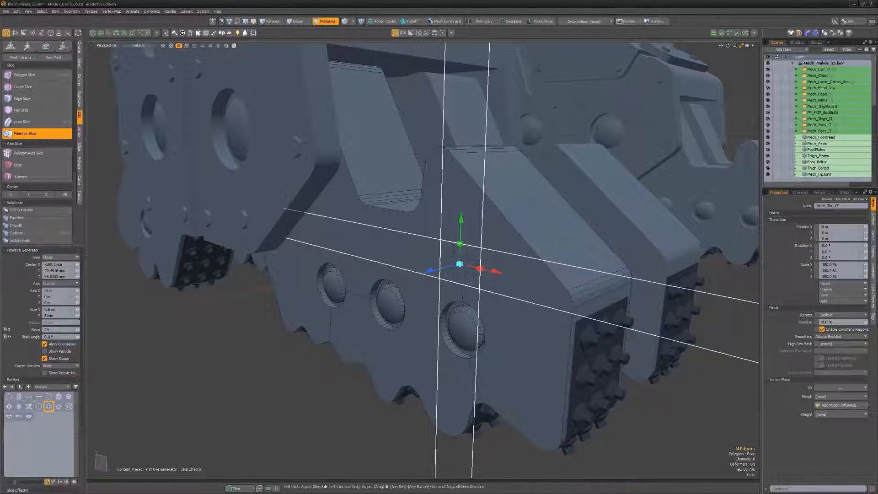
Make the six-sided slice subtract a hexagonal recess into the foot's top plate
click(62, 394)
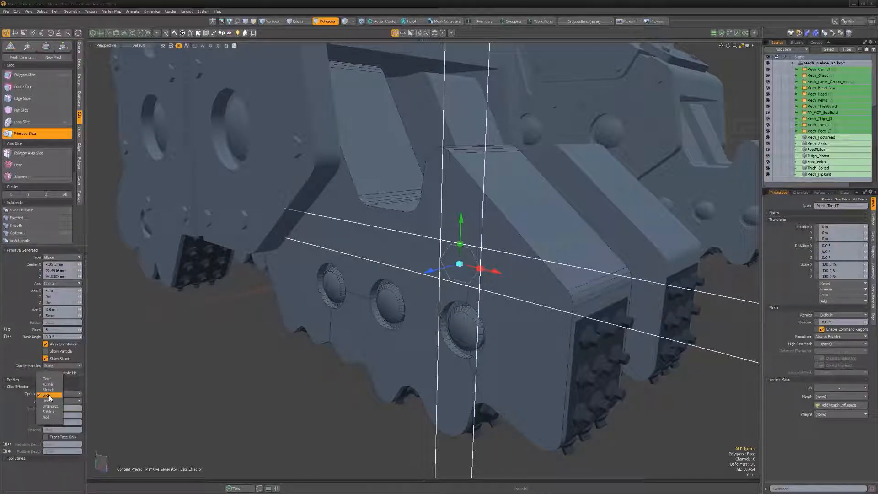
click(48, 389)
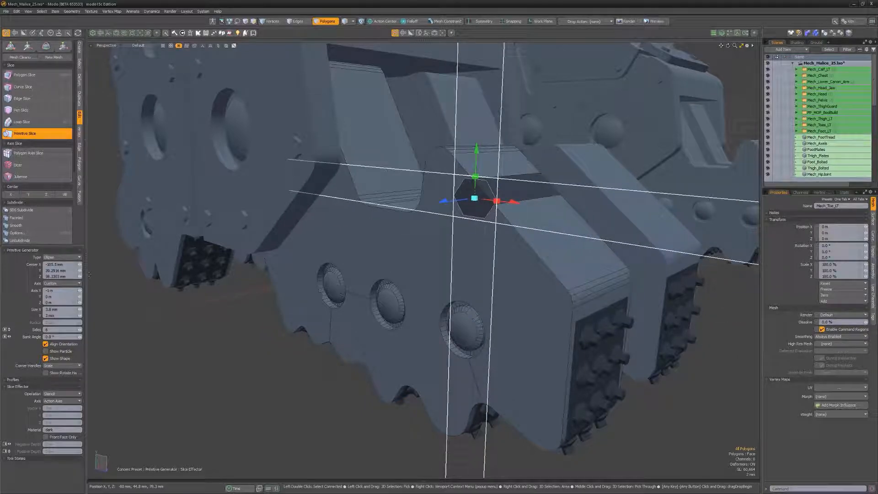
click(75, 394)
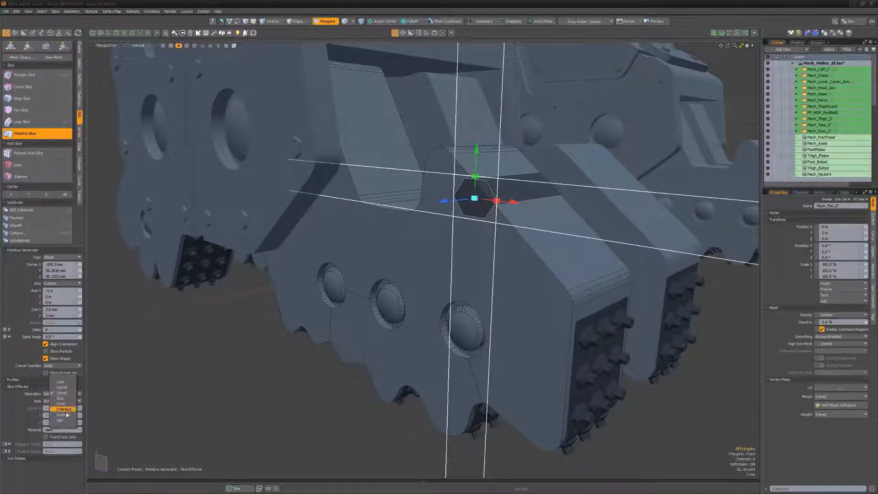
click(62, 409)
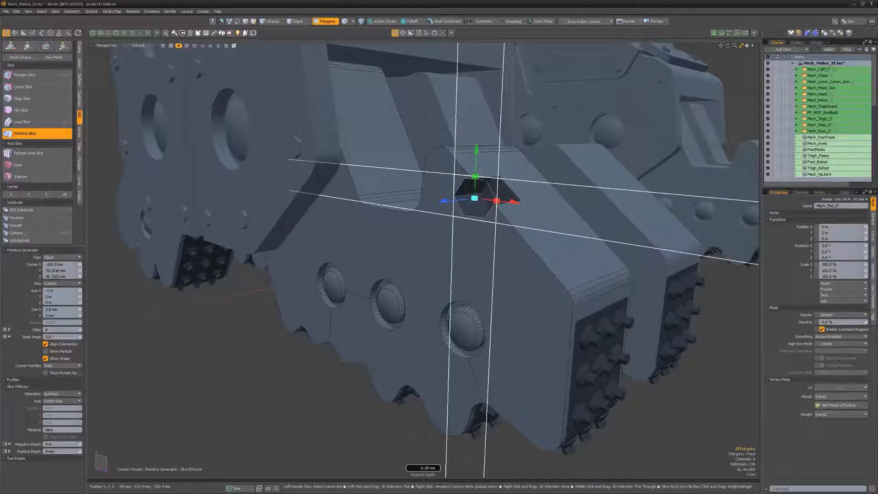